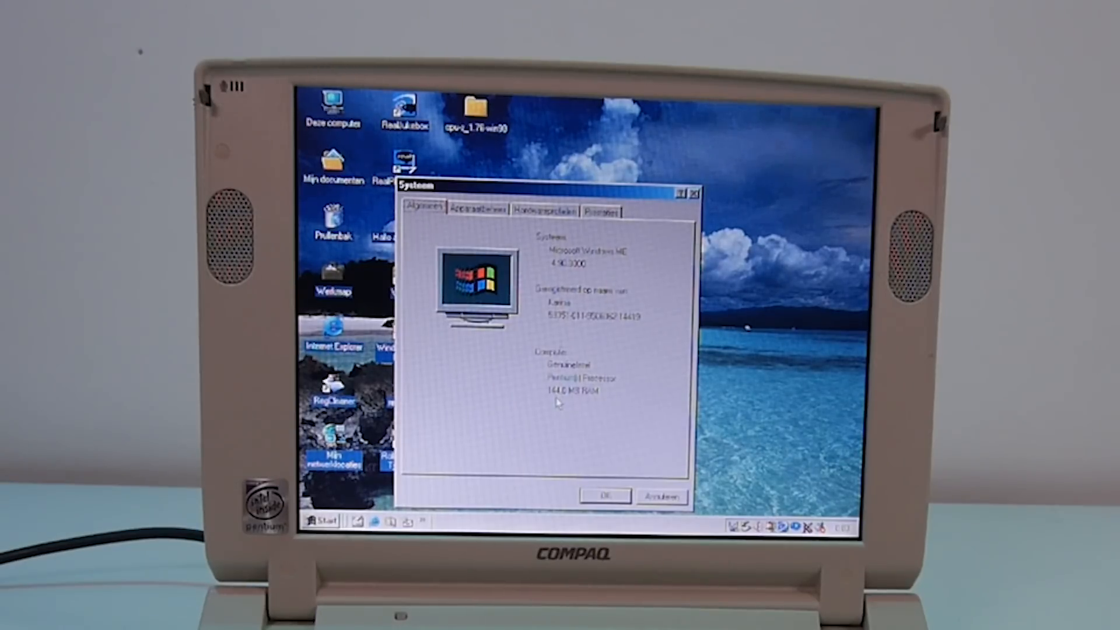
pyautogui.moveTo(568, 406)
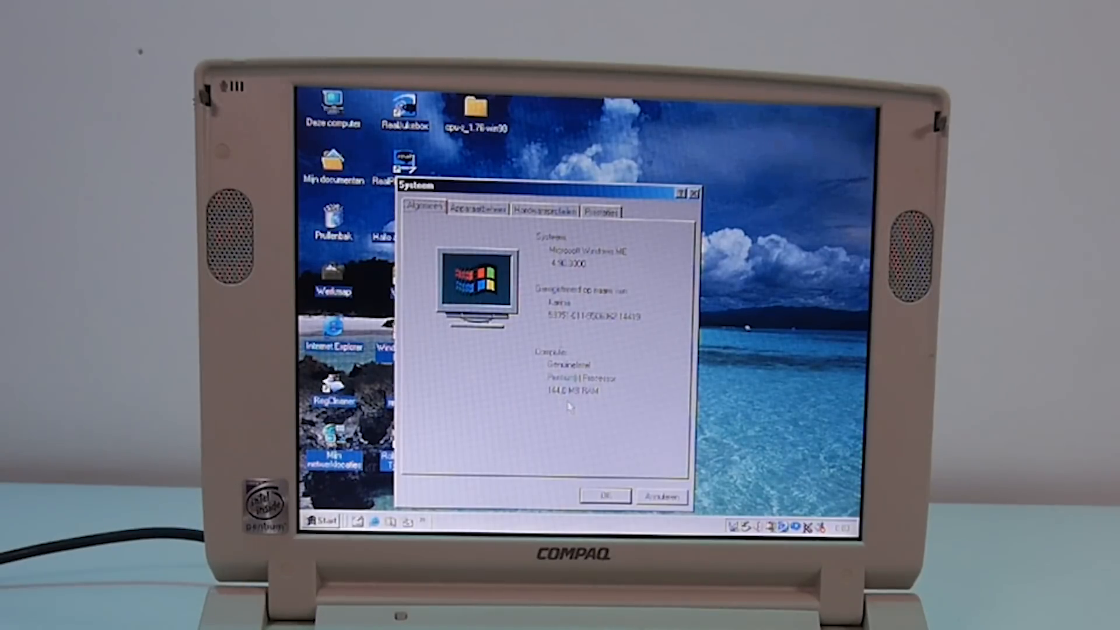